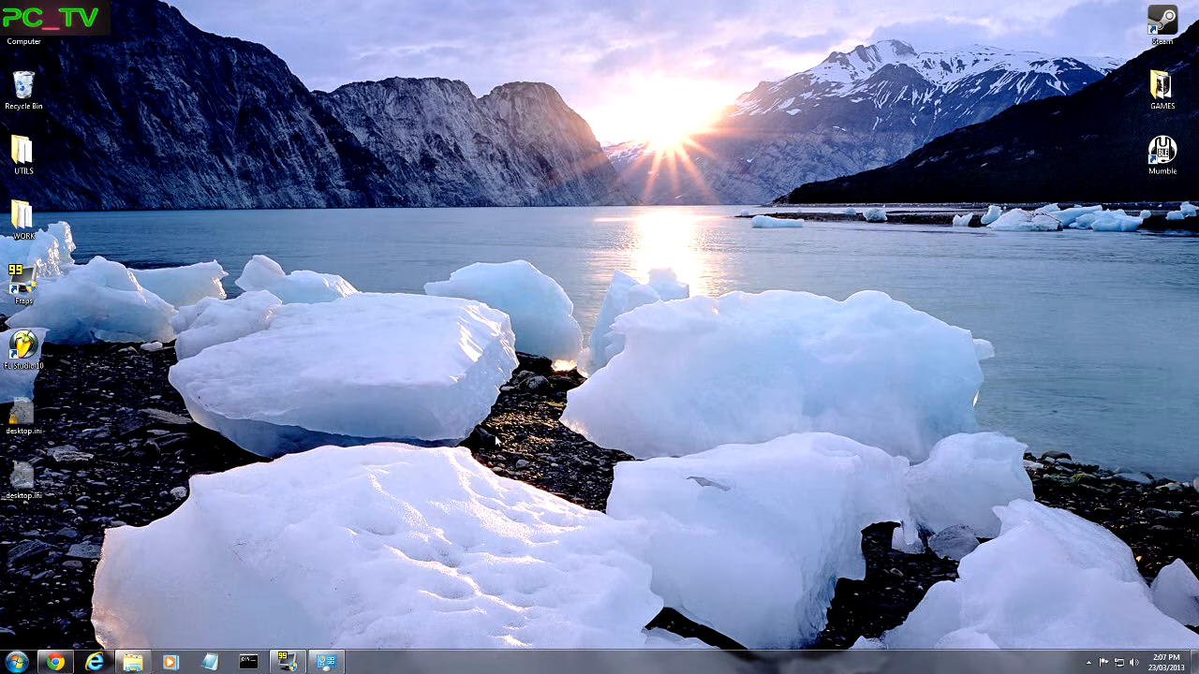
{"action": "mouse_move", "coordinate": [513, 367]}
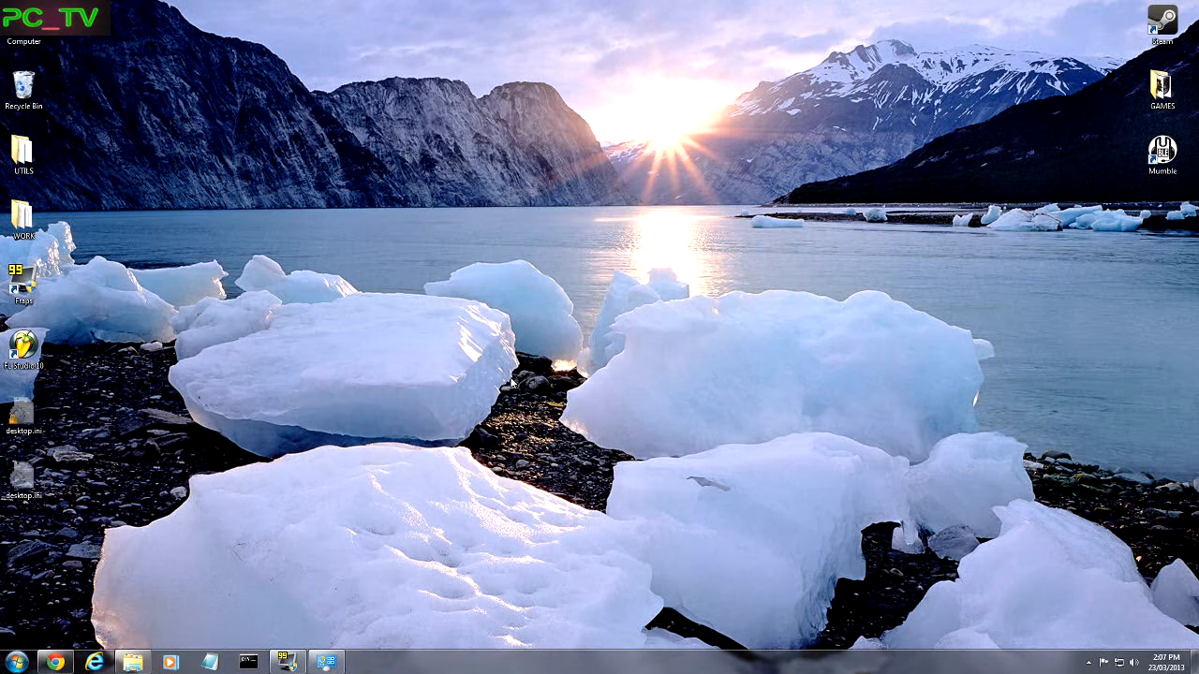
{"action": "mouse_move", "coordinate": [276, 555]}
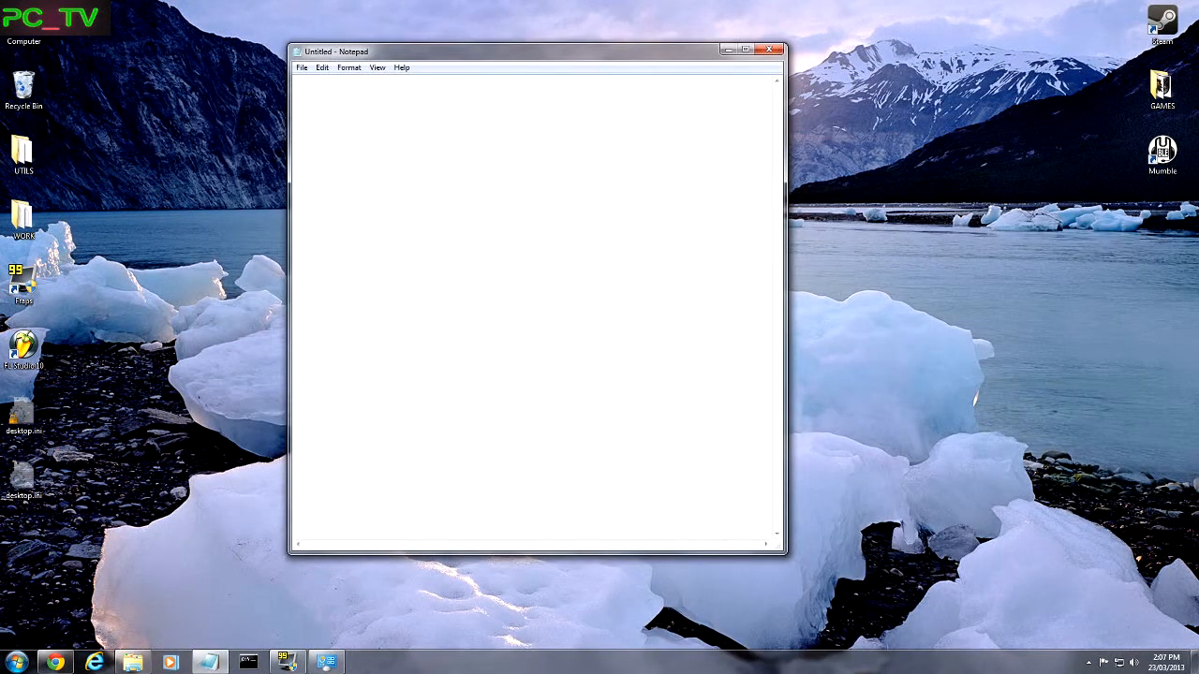
{"action": "mouse_move", "coordinate": [565, 55]}
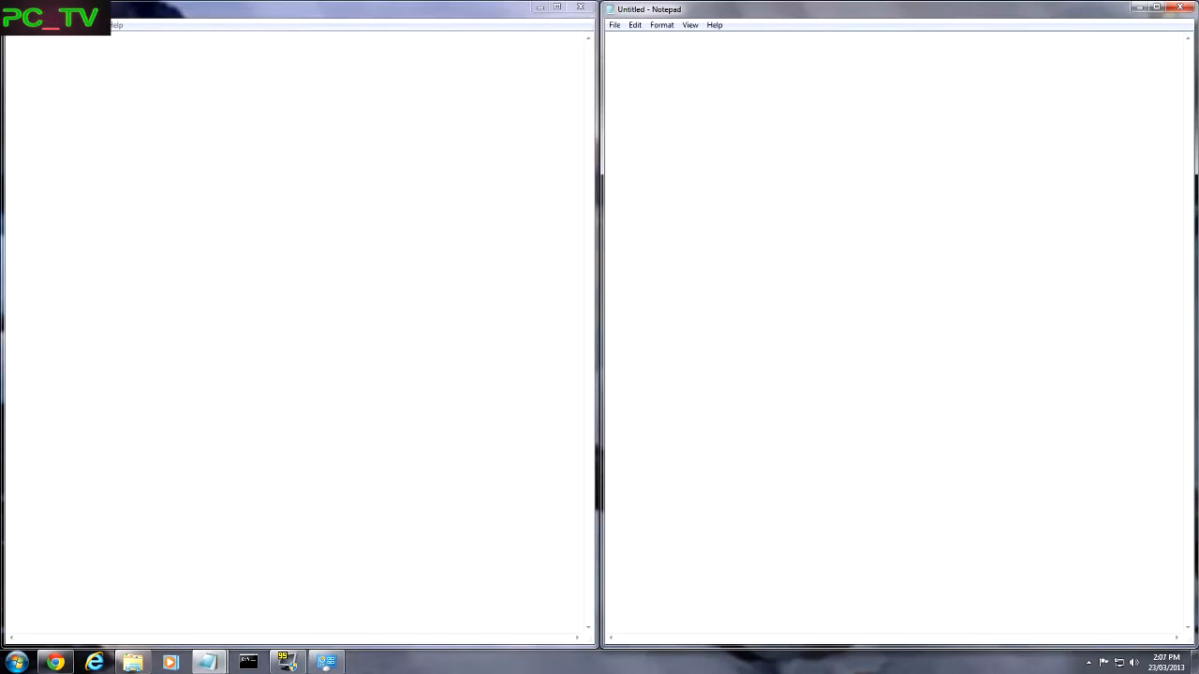
- Close the side-by-side Notepad windows to clear the screen
{"action": "left_click", "coordinate": [1181, 8]}
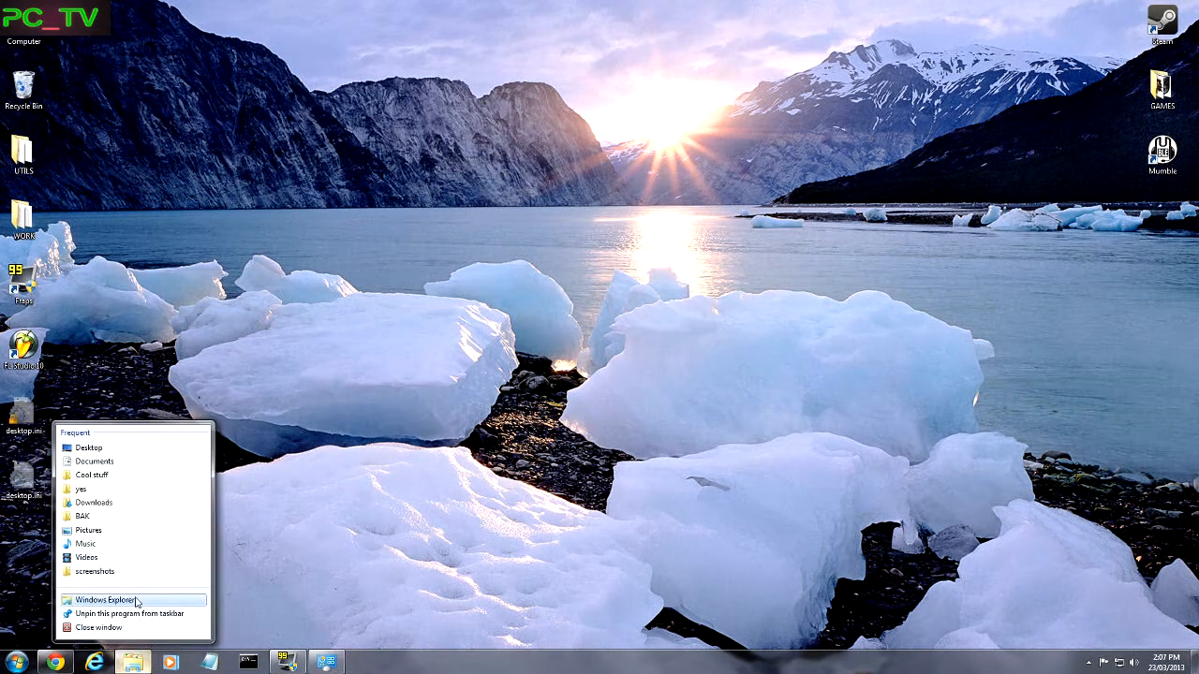
- Launch a new Windows Explorer window from the taskbar showing Libraries
{"action": "left_click", "coordinate": [103, 601]}
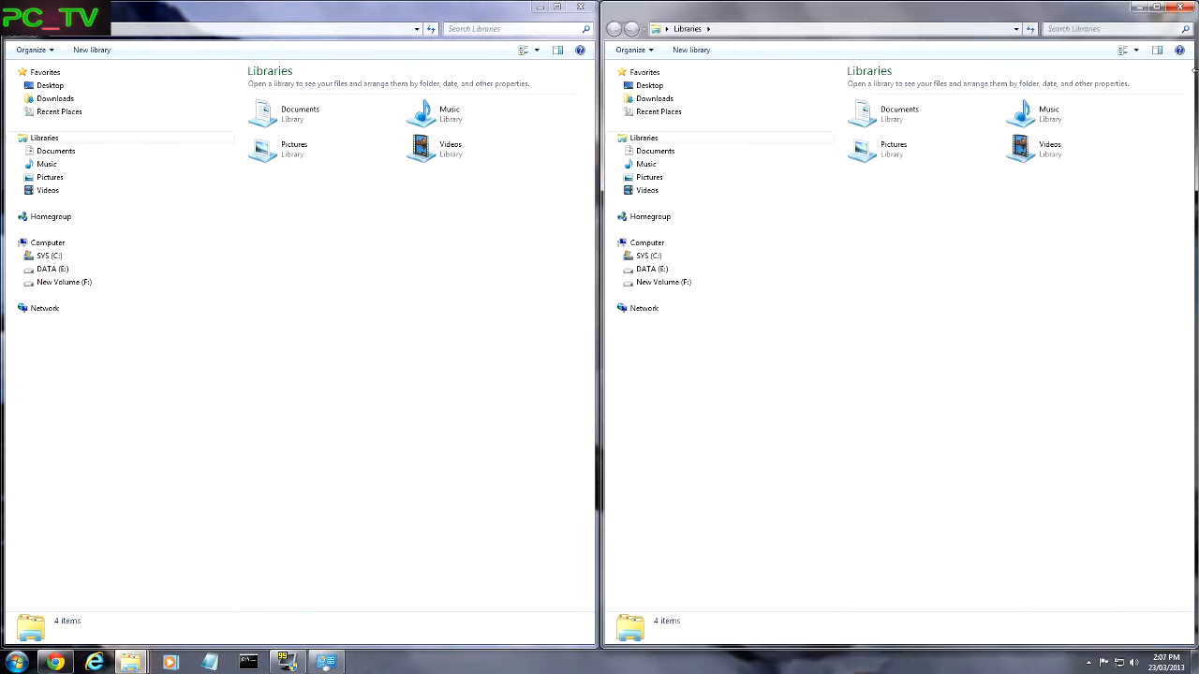
- Browse the left window to My Documents on DATA (E:) and select crew_pctv.txt for copying to New Volume (F:)
{"action": "left_click", "coordinate": [64, 282]}
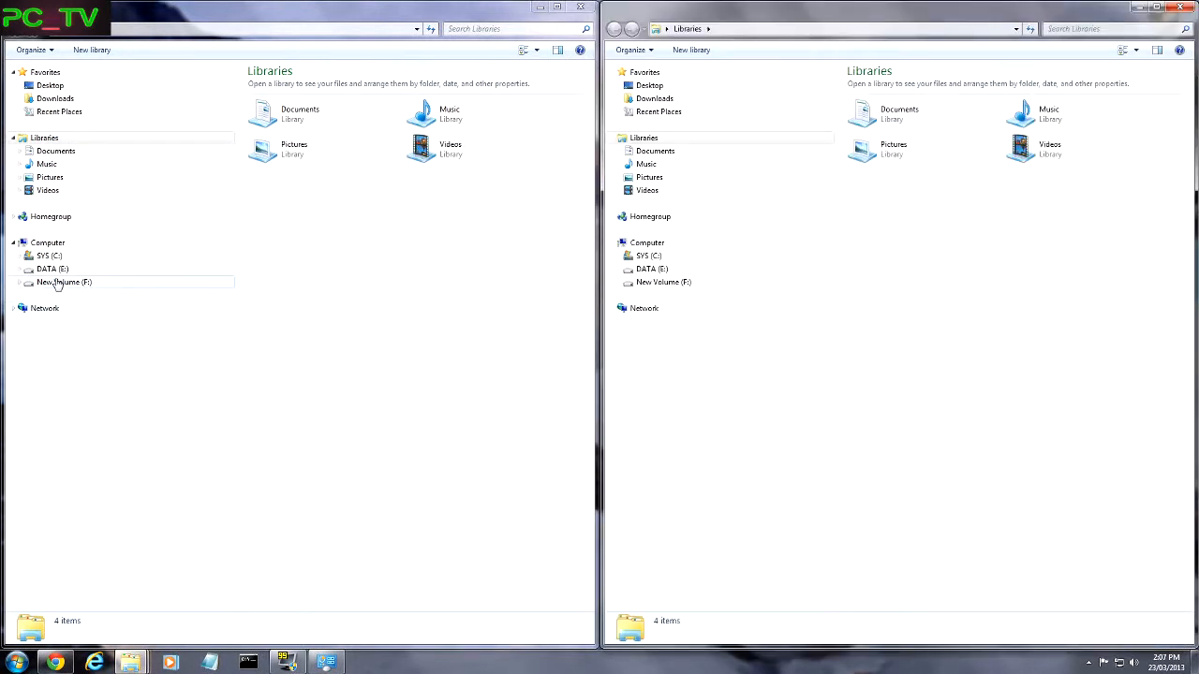
{"action": "left_click", "coordinate": [64, 282]}
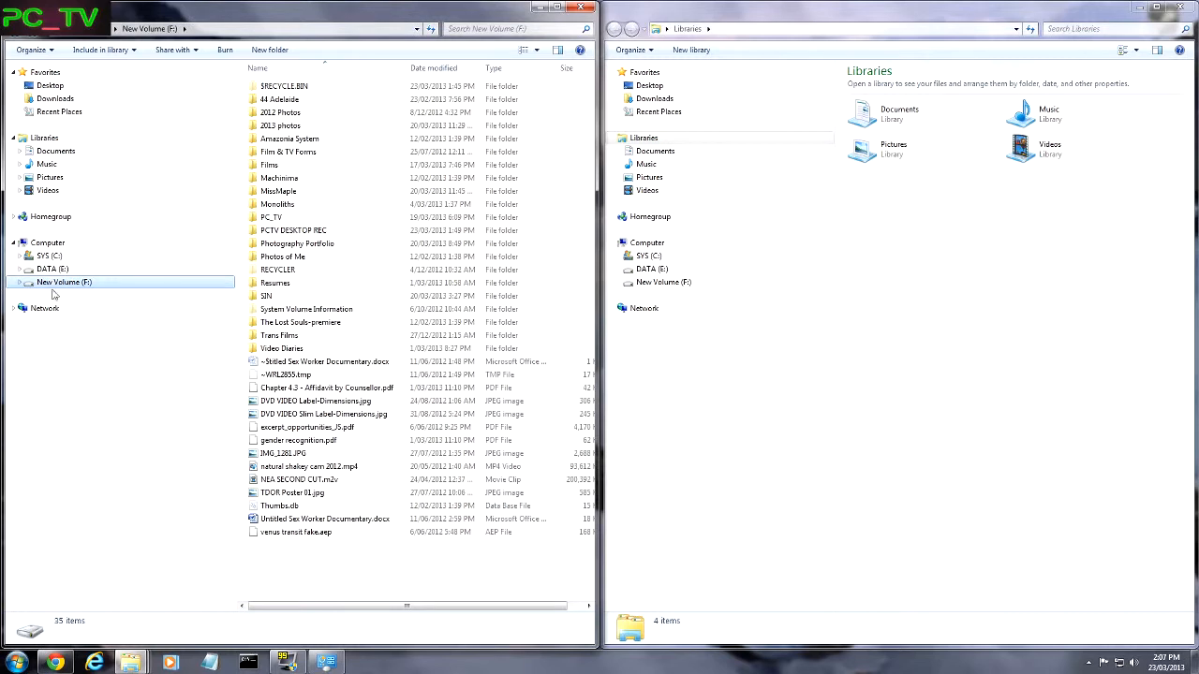
{"action": "left_click", "coordinate": [53, 268]}
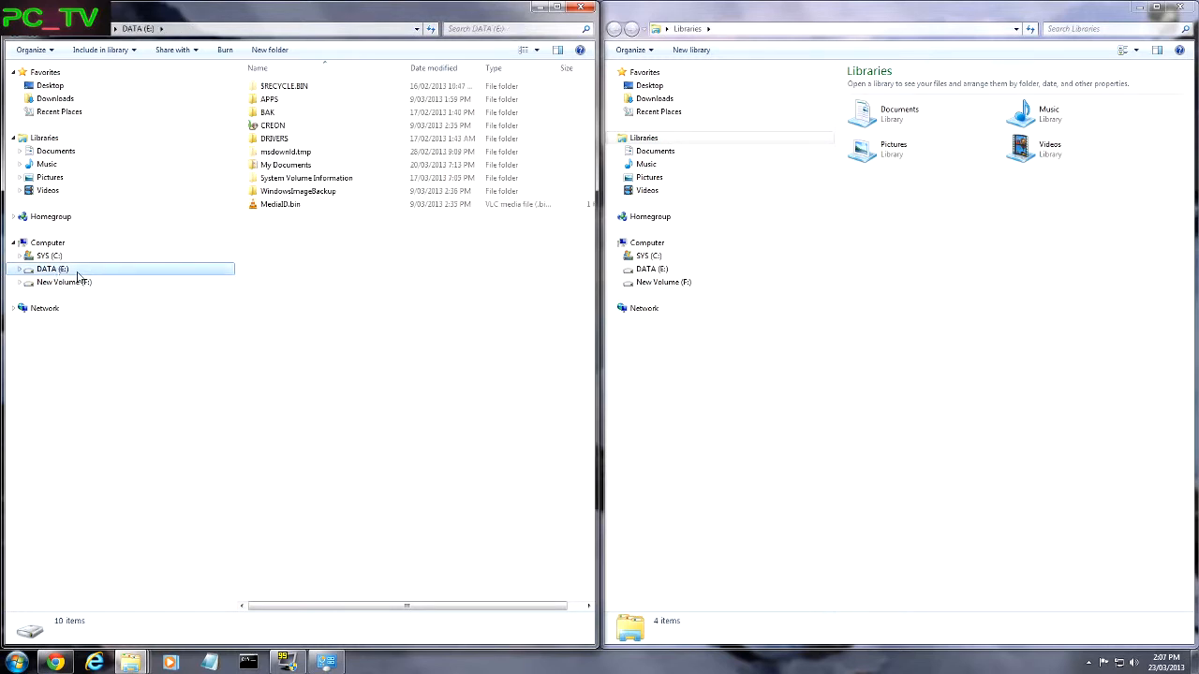
{"action": "double_click", "coordinate": [286, 164]}
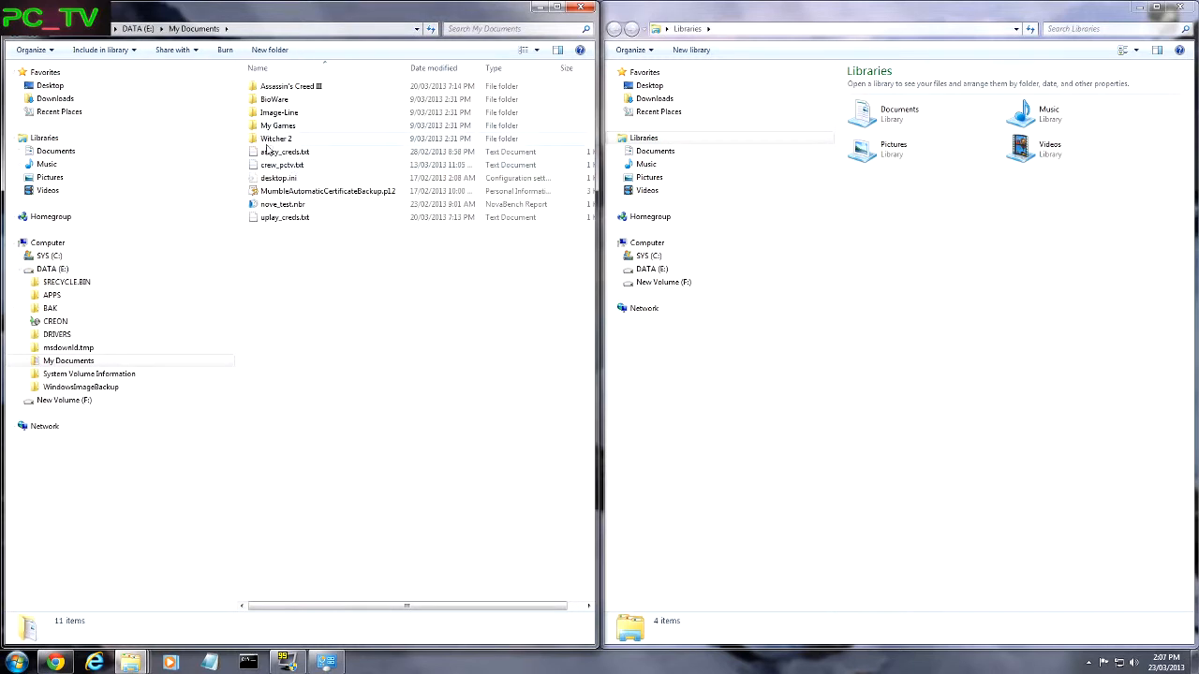
{"action": "left_click", "coordinate": [282, 165]}
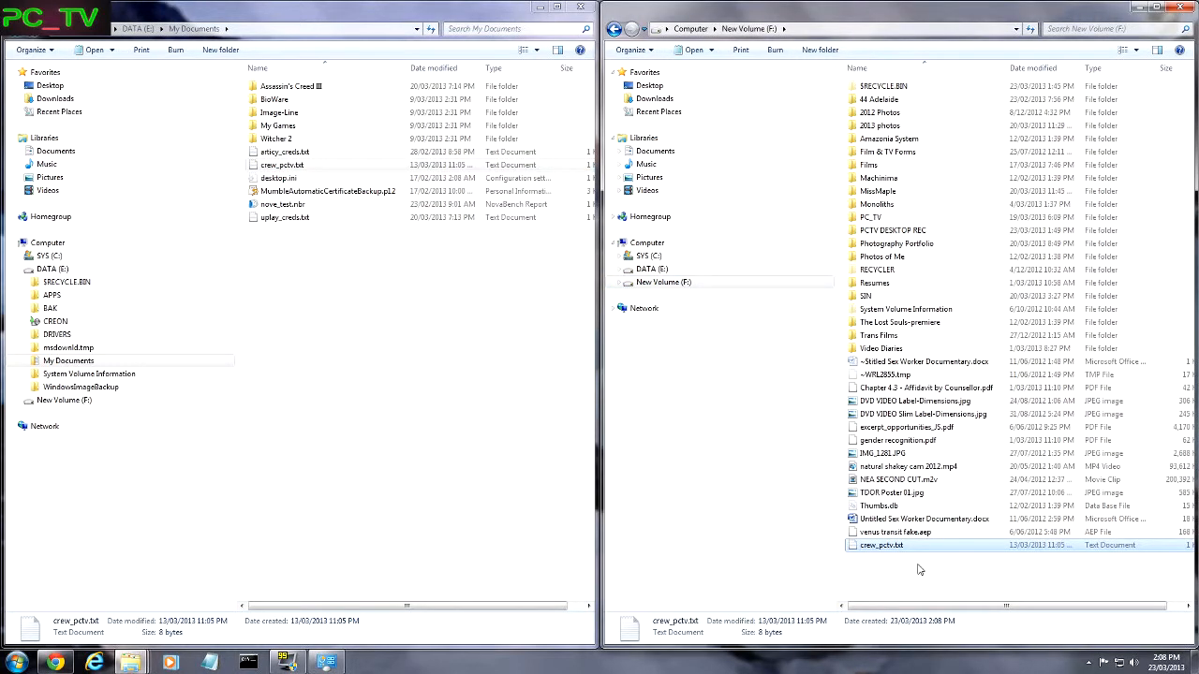
- Delete the copied crew_pctv.txt from New Volume (F:) to the Recycle Bin and close Explorer
{"action": "right_click", "coordinate": [879, 545]}
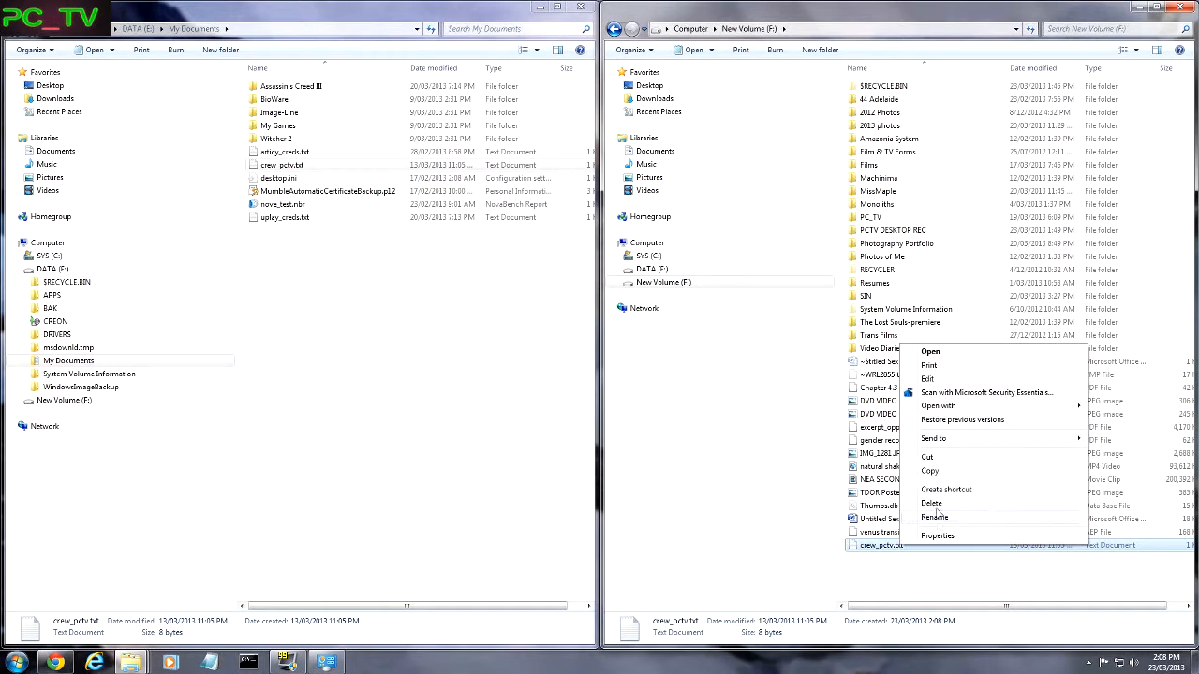
{"action": "left_click", "coordinate": [930, 503]}
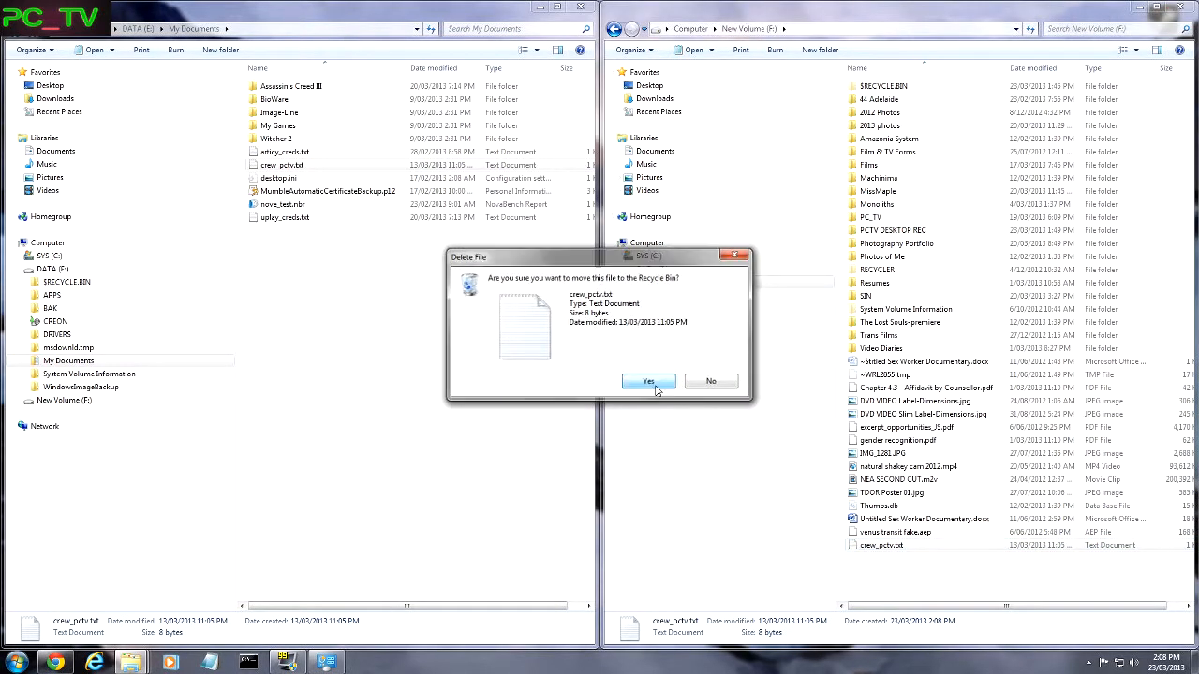
{"action": "left_click", "coordinate": [648, 381]}
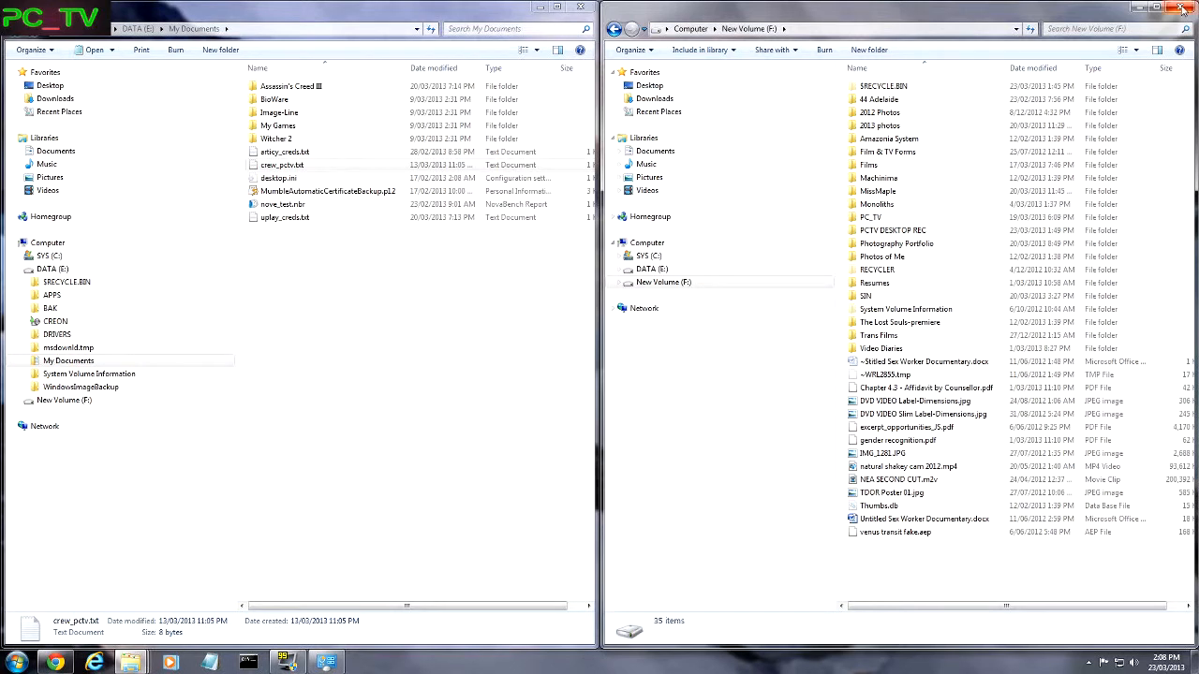
{"action": "left_click", "coordinate": [1183, 8]}
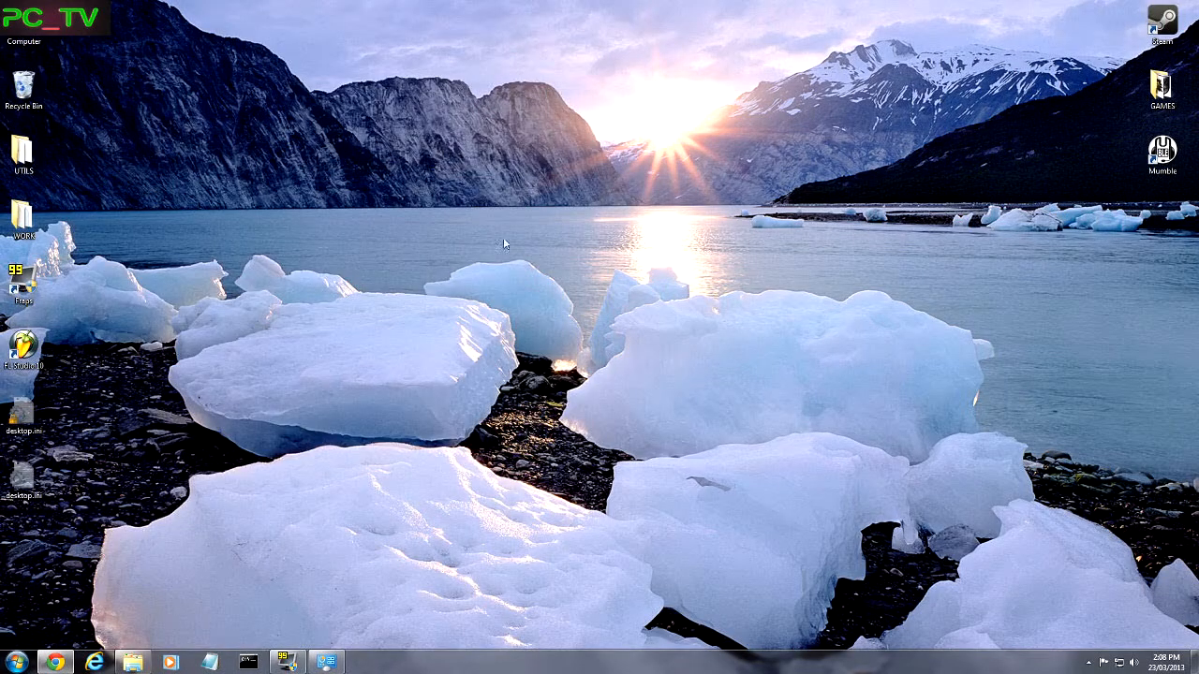